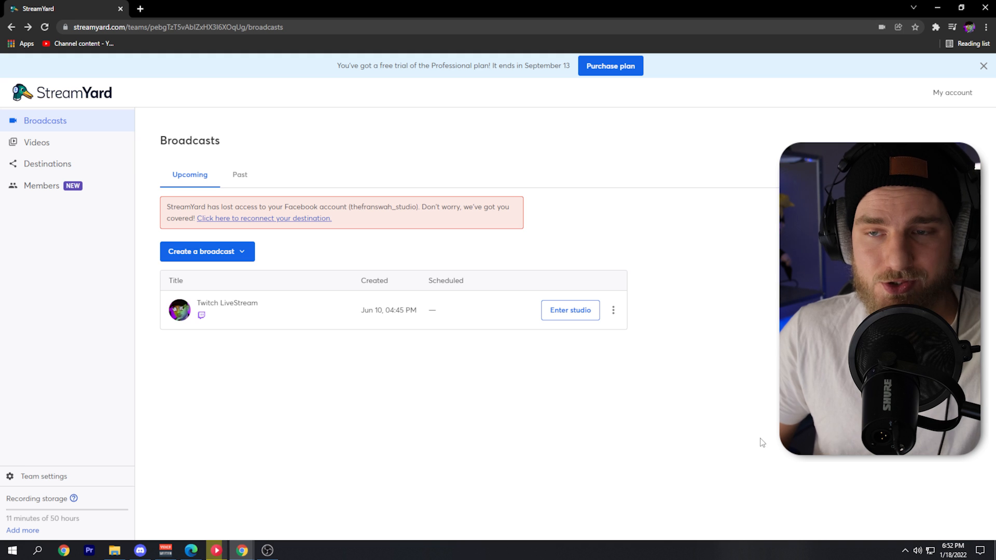
# Create a new broadcast titled 1080pHD from the Create a broadcast menu
pyautogui.click(207, 251)
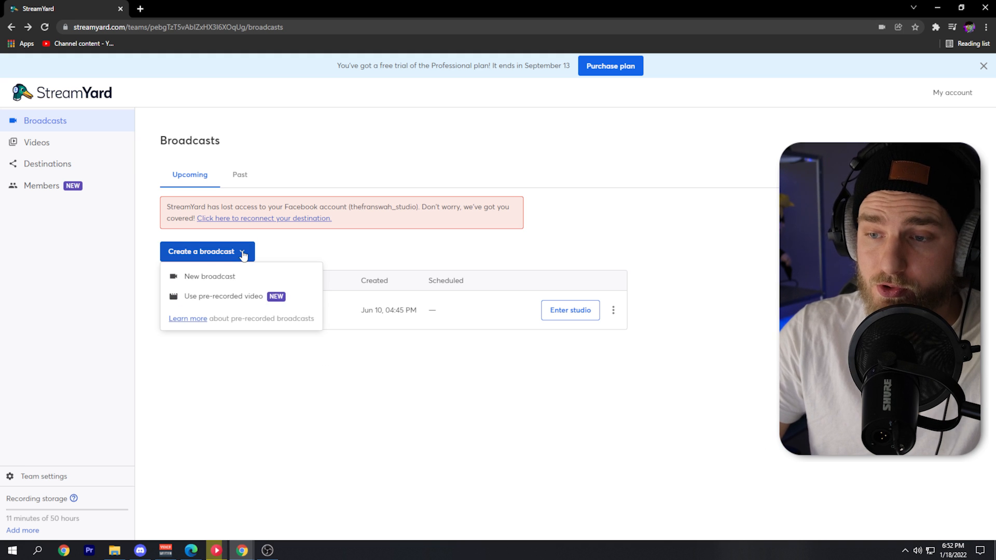
pyautogui.click(208, 276)
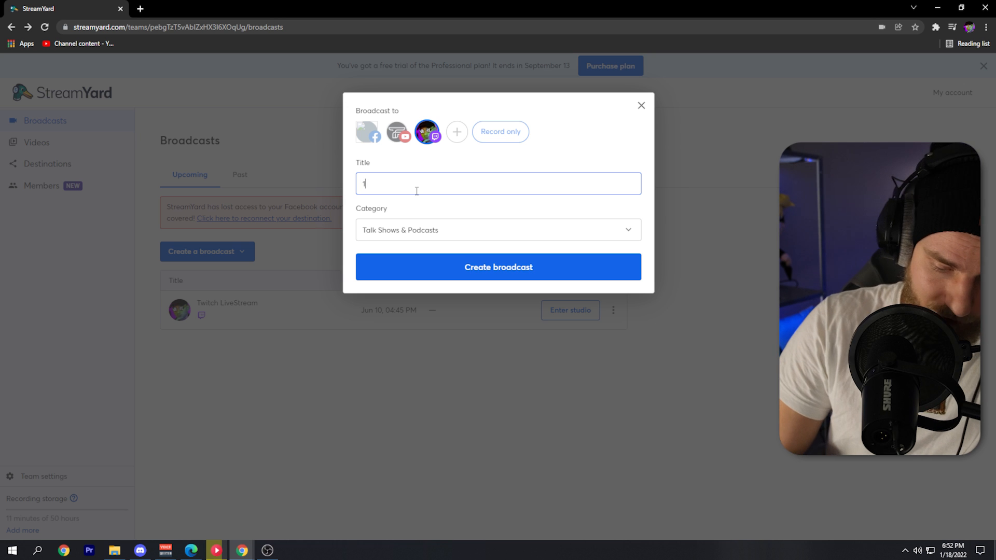
pyautogui.write('080pHD')
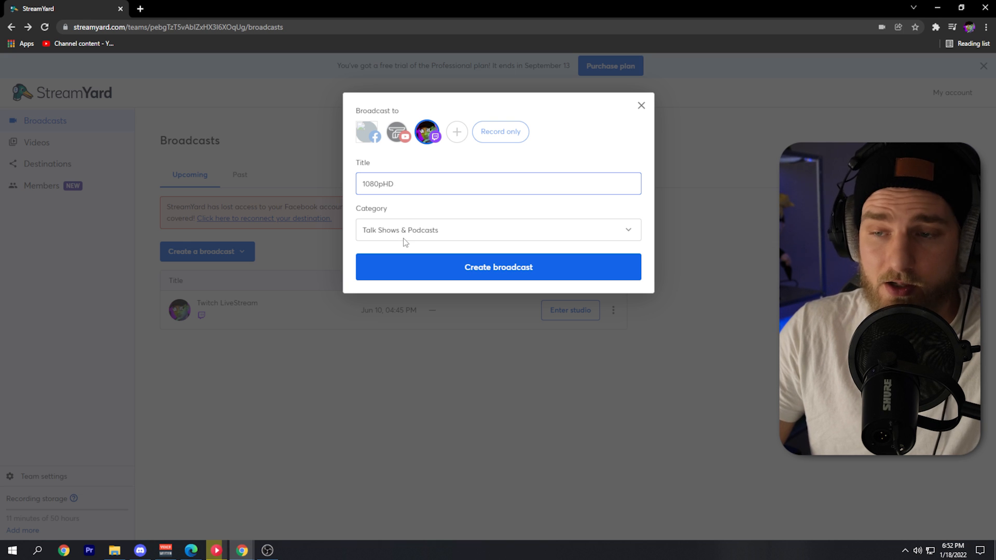
pyautogui.click(498, 267)
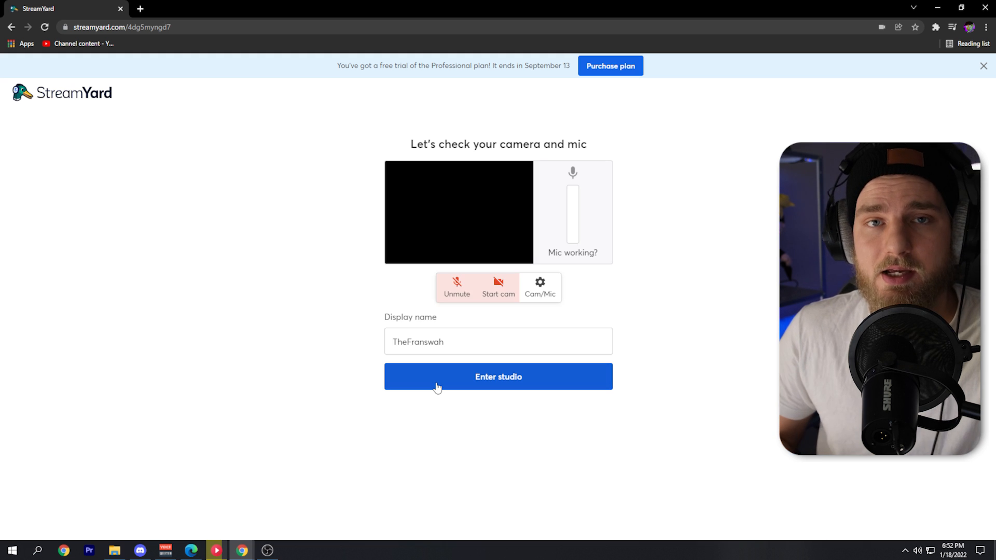
# Start the camera and mic, check their settings briefly, and enter the 1080pHD studio
pyautogui.click(498, 287)
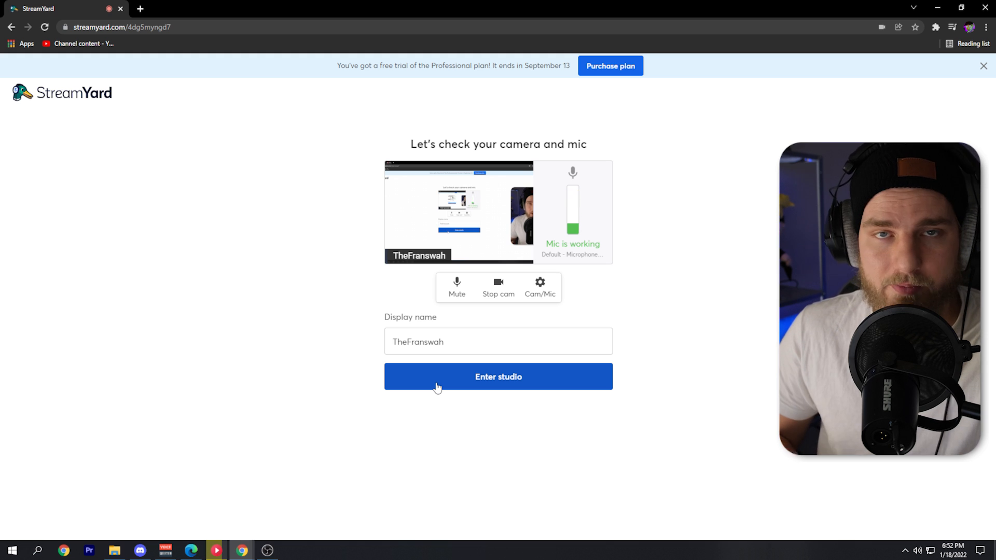
pyautogui.click(539, 287)
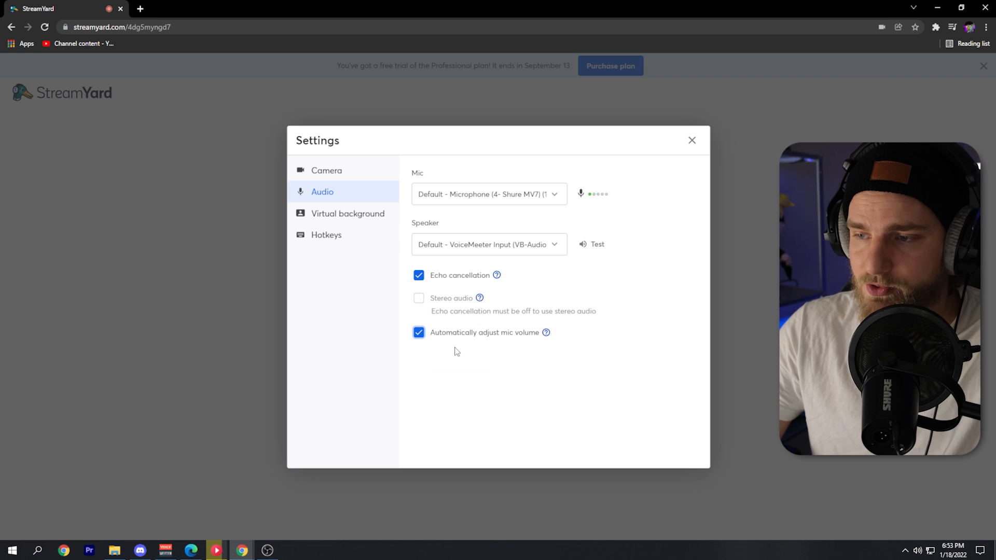
pyautogui.moveTo(492, 408)
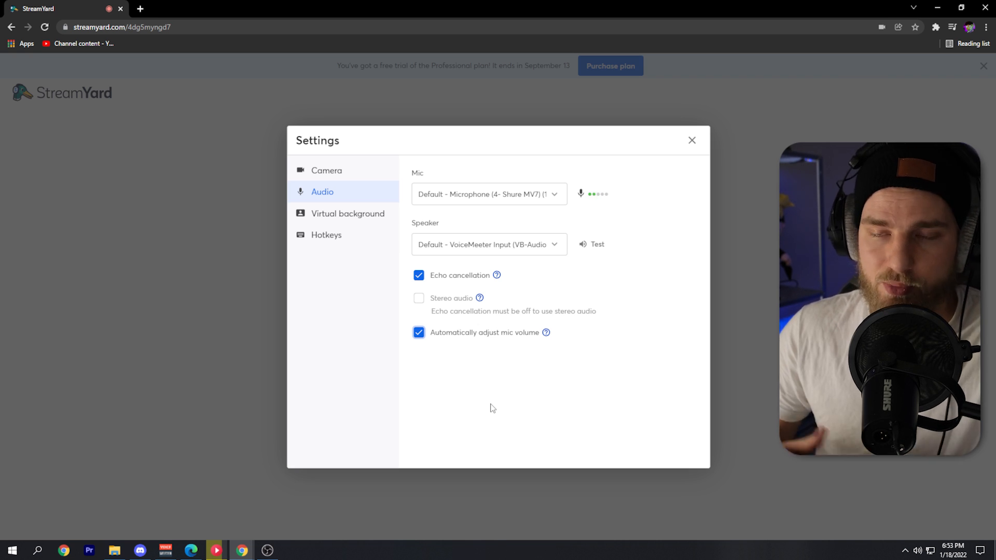
pyautogui.click(692, 141)
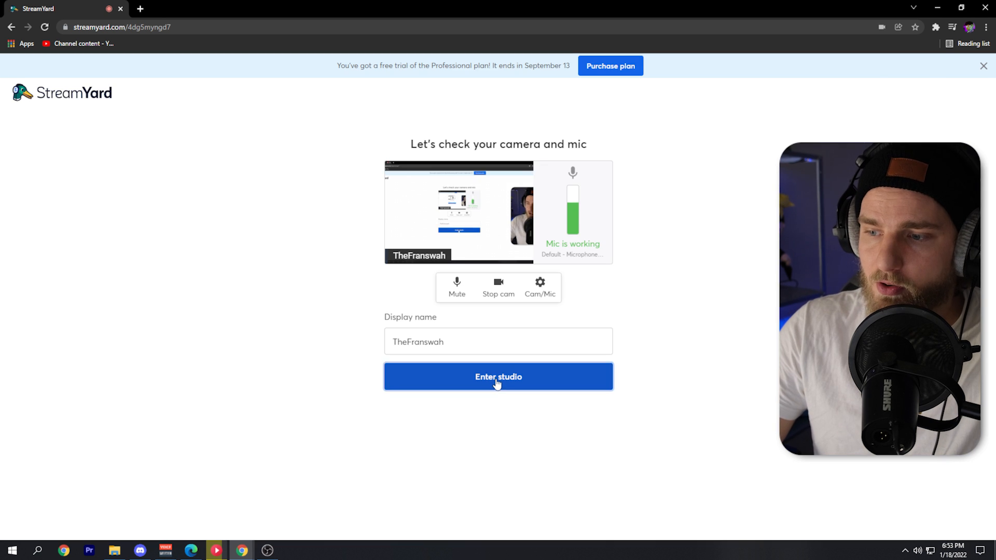
pyautogui.click(498, 377)
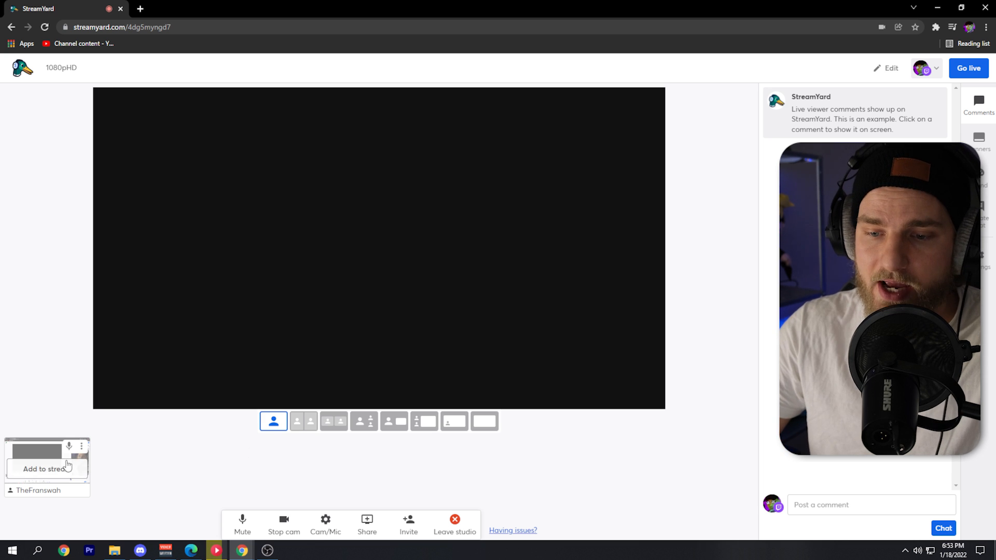
# Add own feed to the stage and set broadcast quality to Full High Definition (1080p)
pyautogui.click(47, 469)
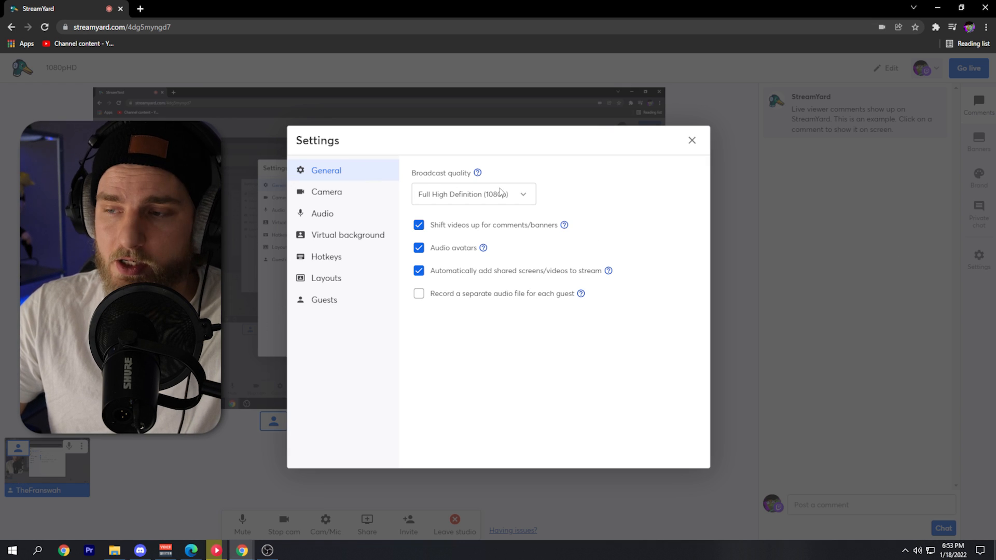
pyautogui.click(473, 194)
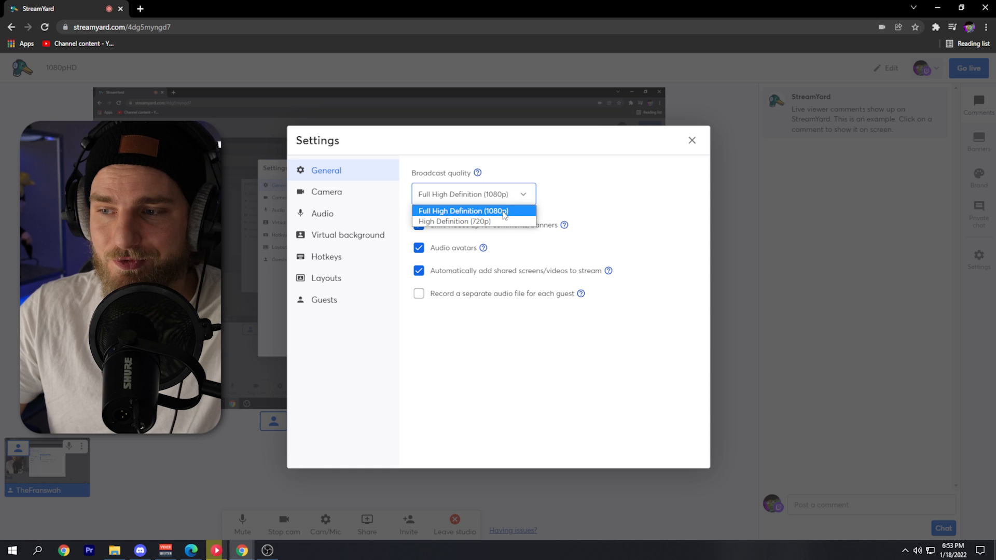
pyautogui.moveTo(517, 216)
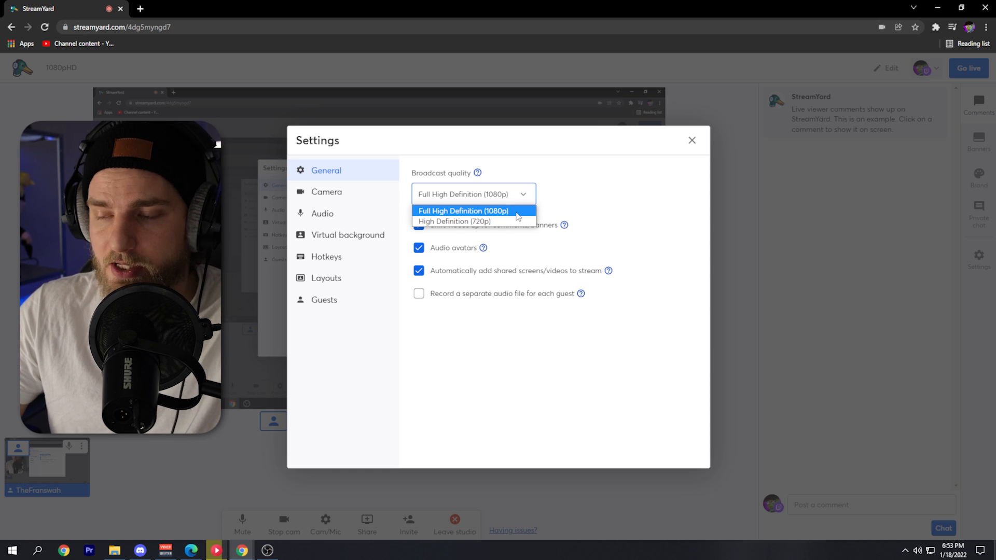
pyautogui.click(464, 210)
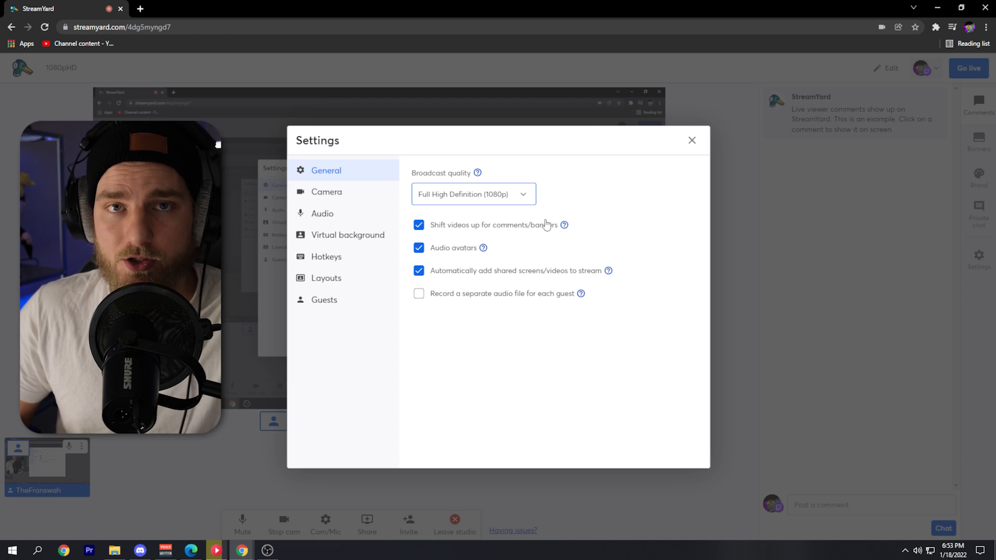
pyautogui.click(326, 191)
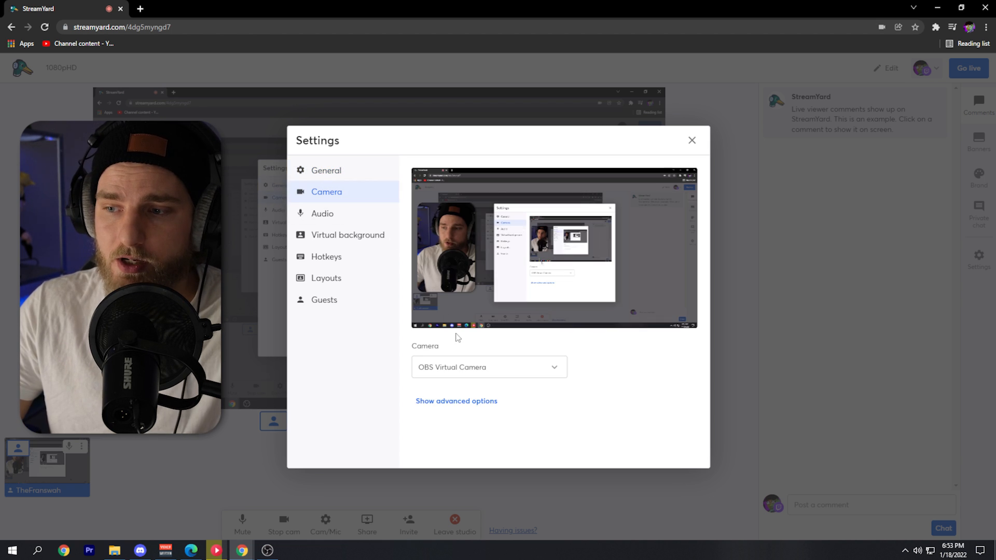
# Under the camera's advanced options, set camera resolution to Full High Definition (1080p)
pyautogui.click(457, 400)
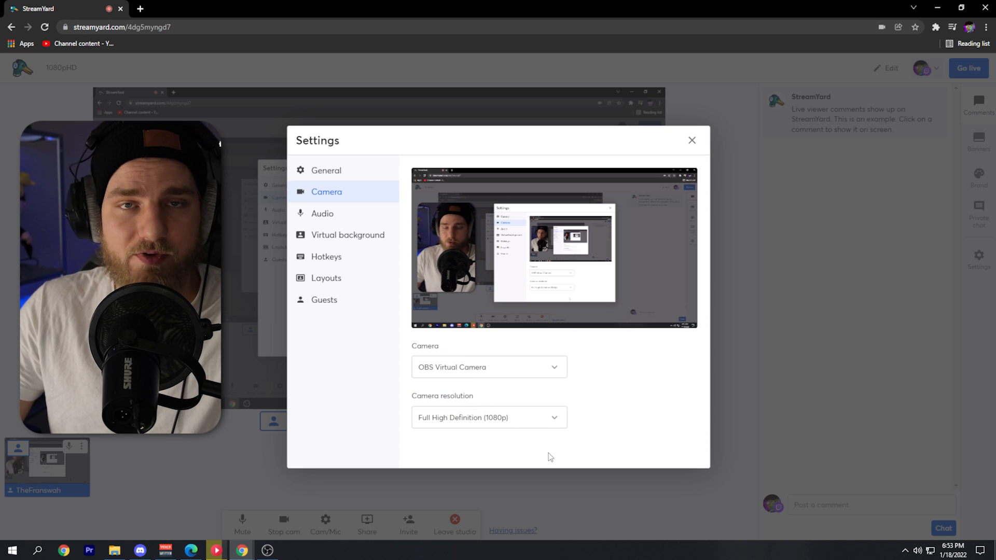
pyautogui.click(489, 417)
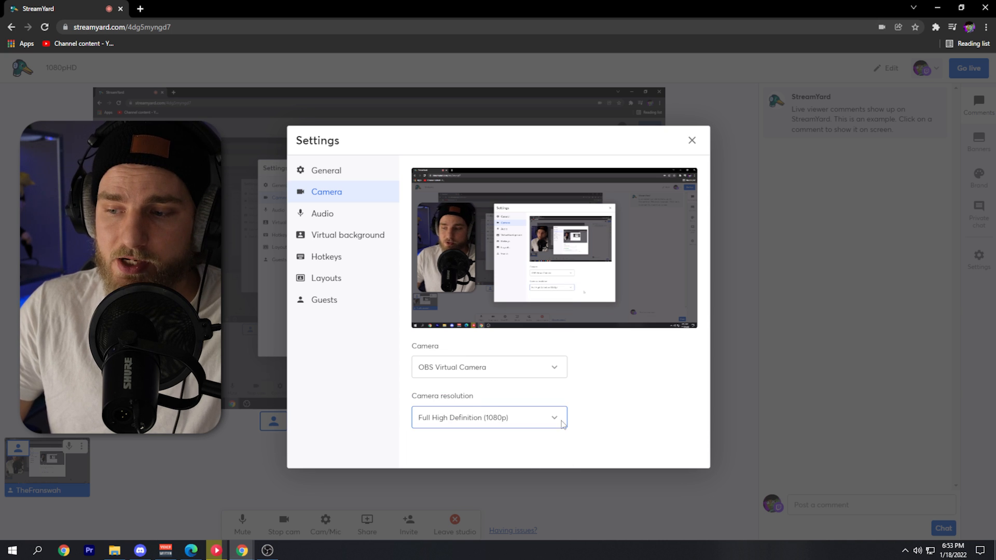
pyautogui.click(489, 417)
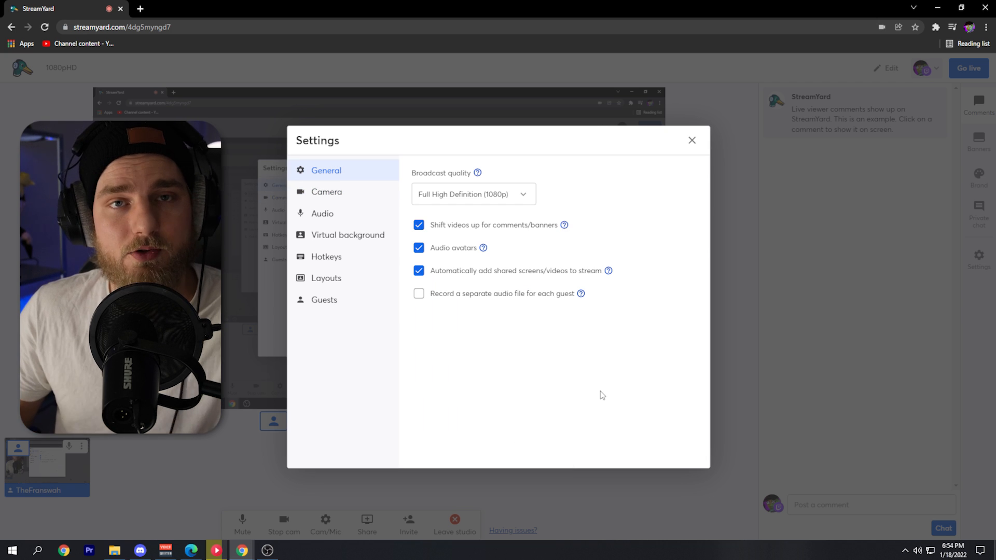
pyautogui.moveTo(420, 307)
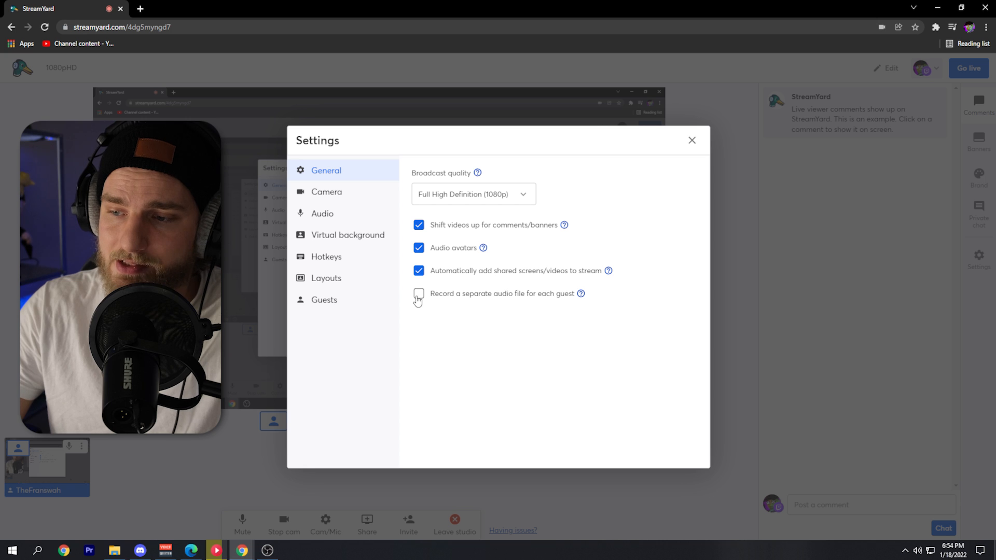
# Enable recording a separate audio file for each guest in General settings
pyautogui.click(418, 294)
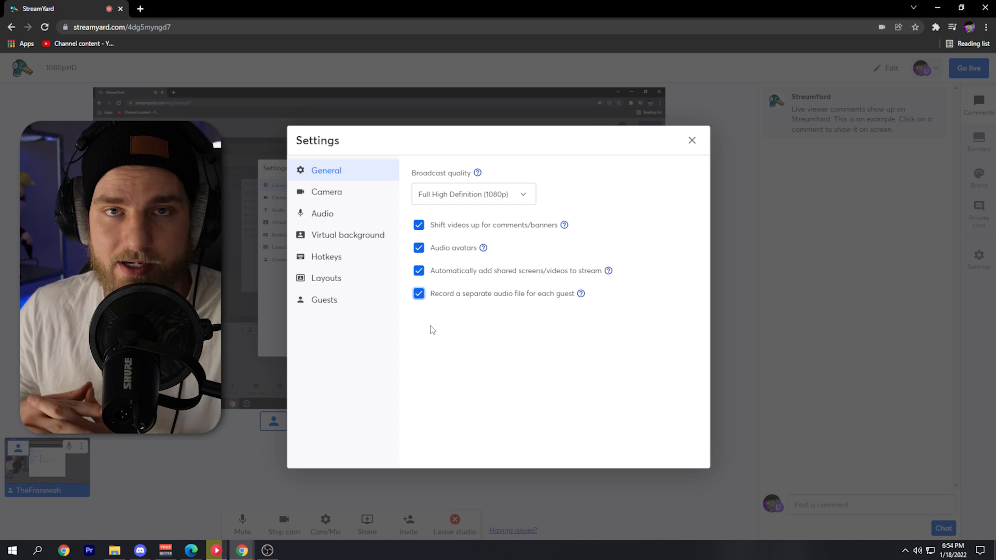
pyautogui.click(323, 213)
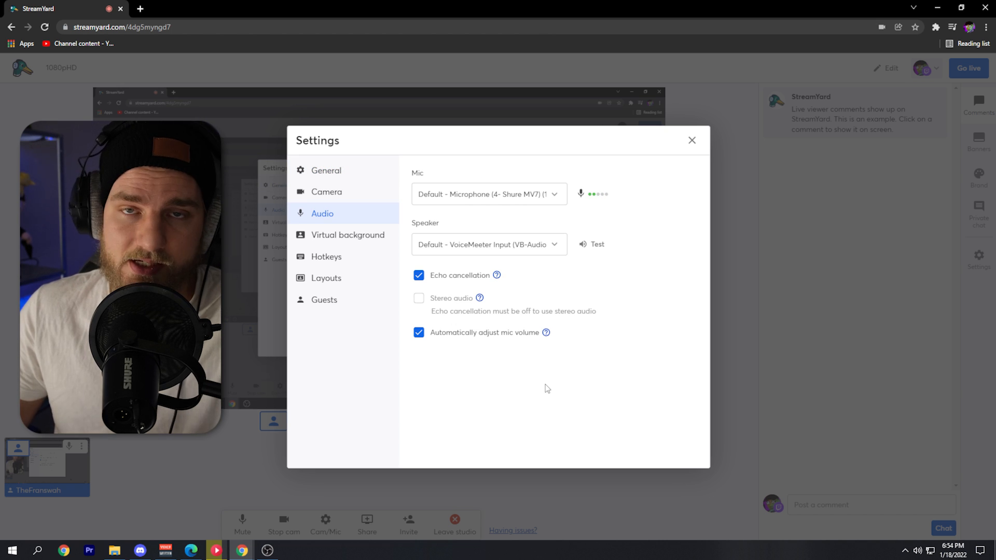
pyautogui.moveTo(497, 276)
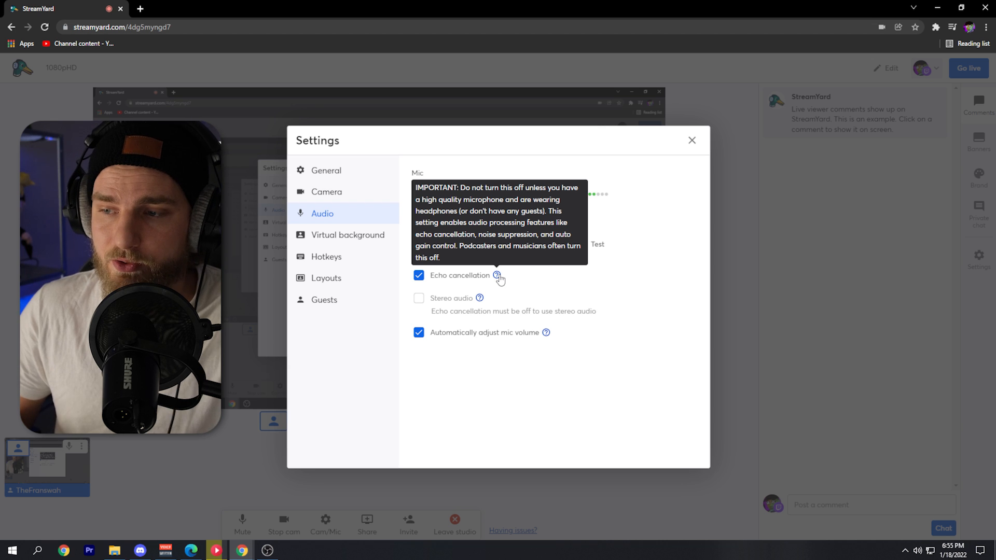
pyautogui.moveTo(525, 287)
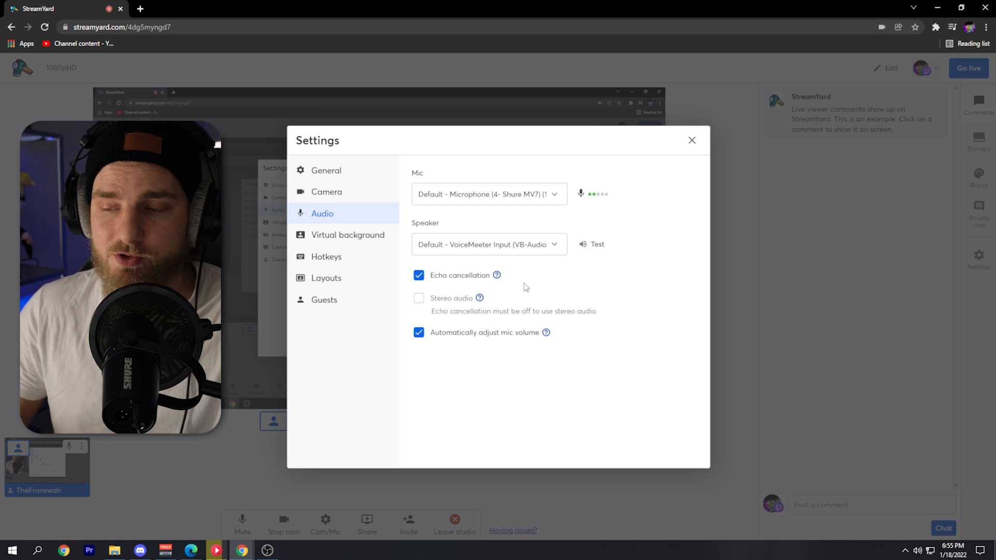
# Turn off echo cancellation and automatic mic volume adjustment, revealing manual mic volume at 100
pyautogui.click(418, 275)
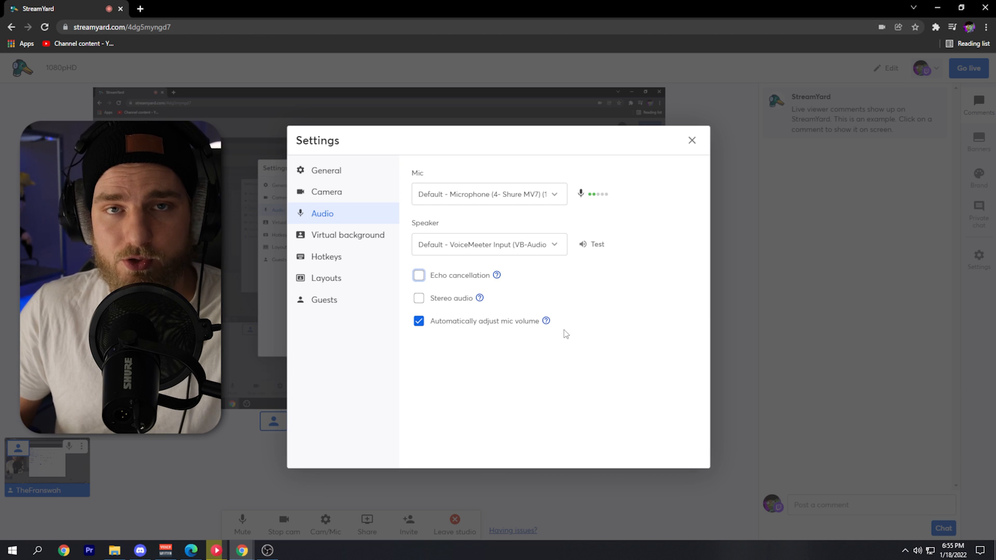
pyautogui.moveTo(539, 341)
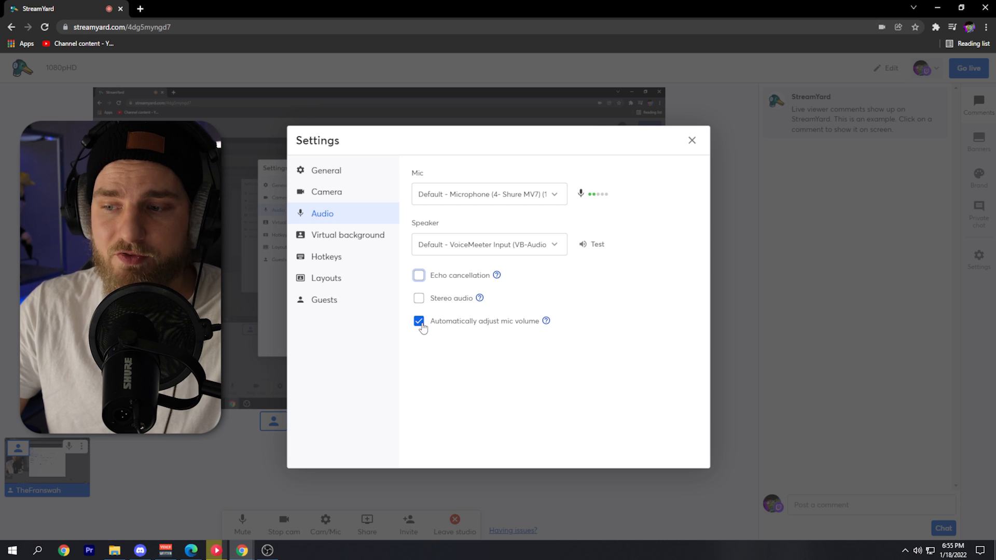
pyautogui.click(418, 320)
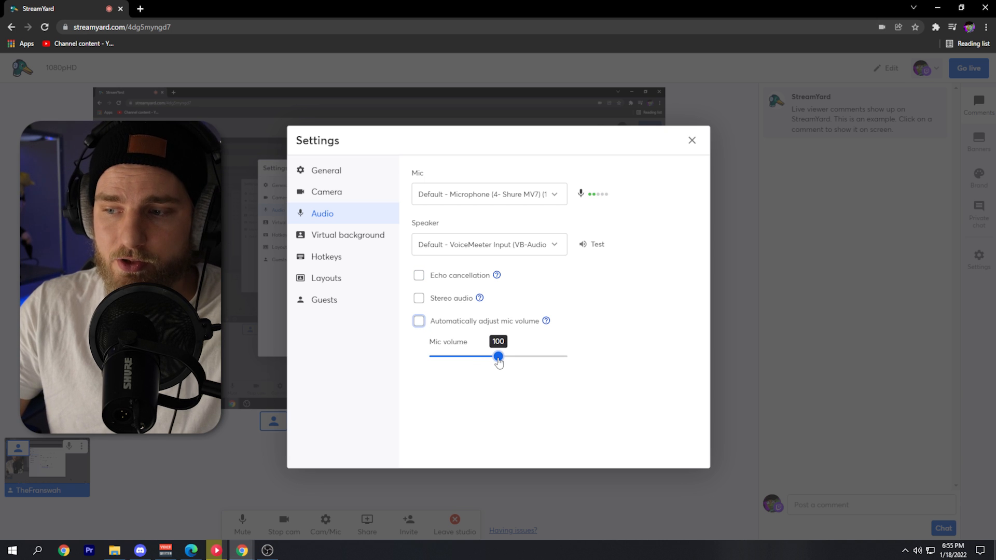
# Test the mic volume slider (132, 95, 142, 147) and re-enable automatic mic volume adjustment
pyautogui.moveTo(498, 356); pyautogui.dragTo(520, 356)
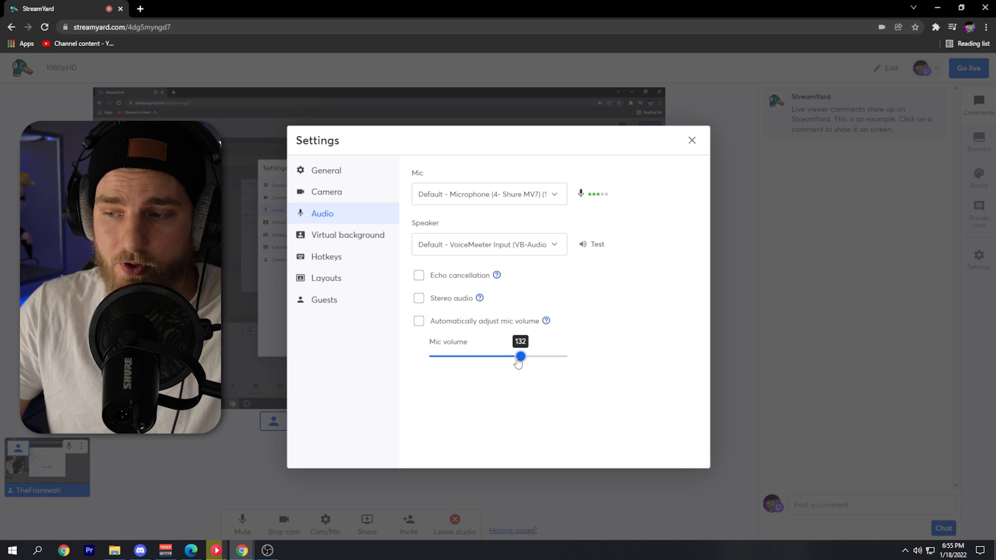
pyautogui.moveTo(520, 356); pyautogui.dragTo(495, 355)
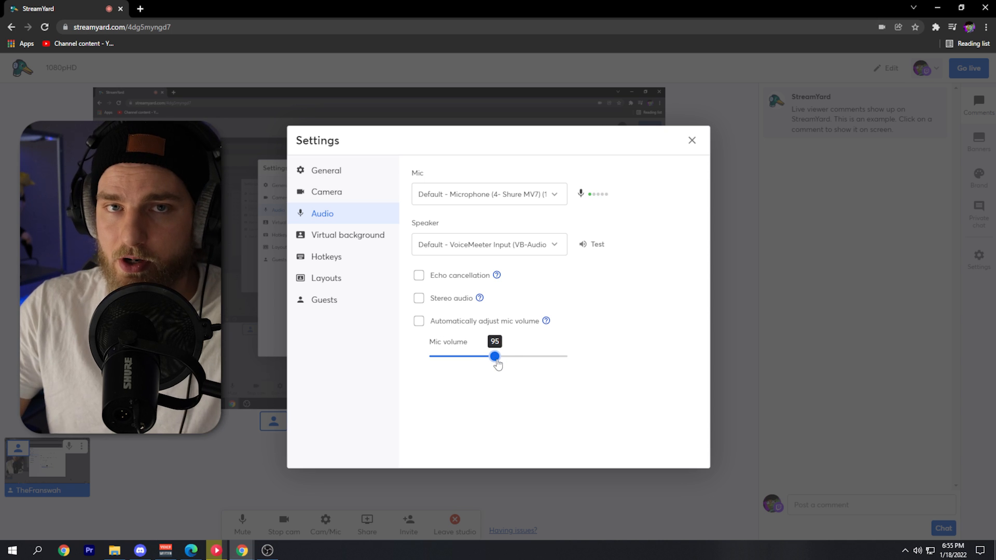
pyautogui.moveTo(496, 355); pyautogui.dragTo(527, 356)
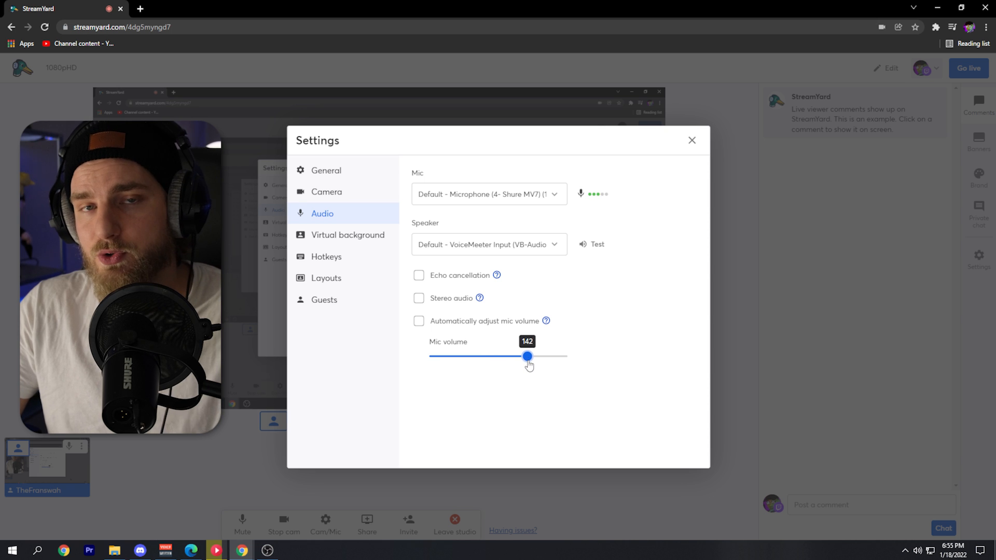
pyautogui.moveTo(527, 356); pyautogui.dragTo(531, 356)
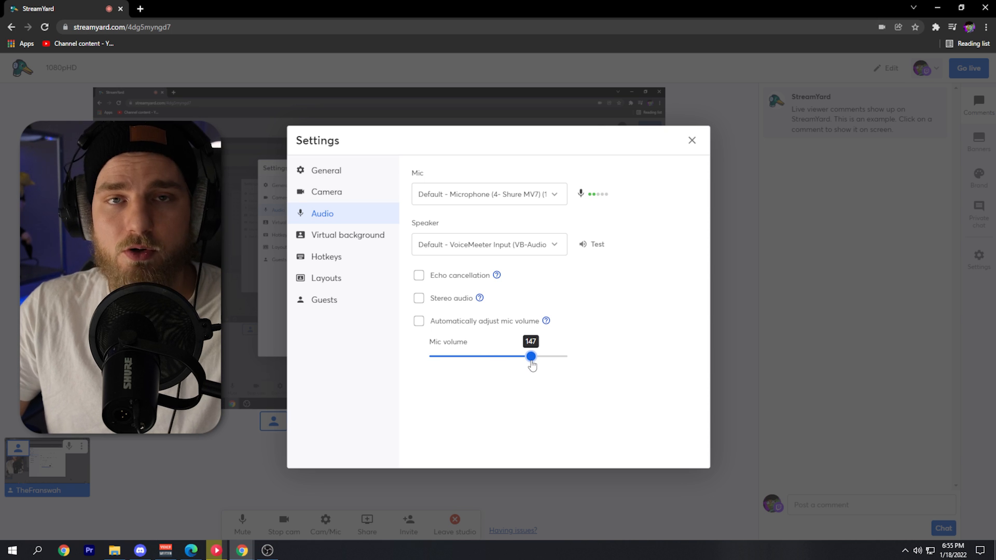
pyautogui.click(418, 320)
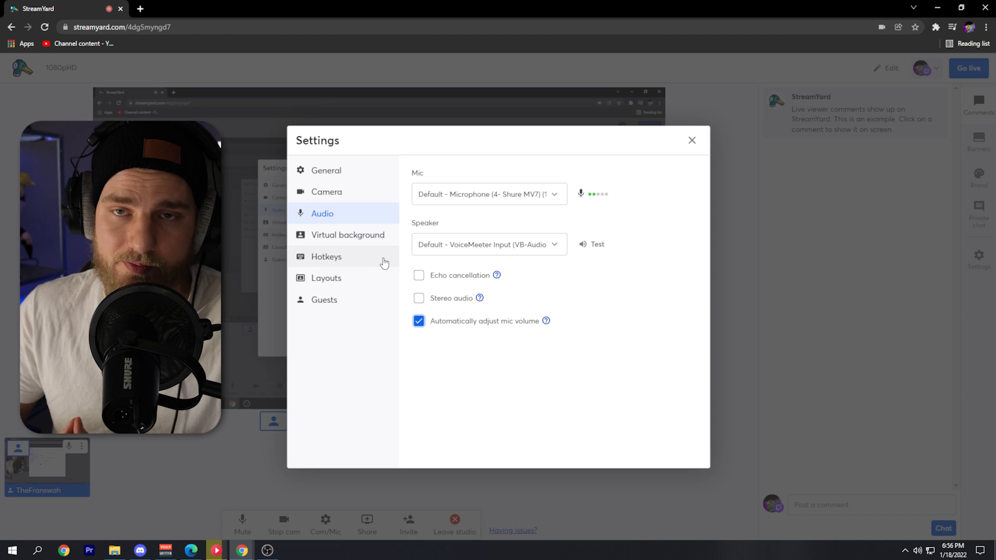
pyautogui.click(326, 256)
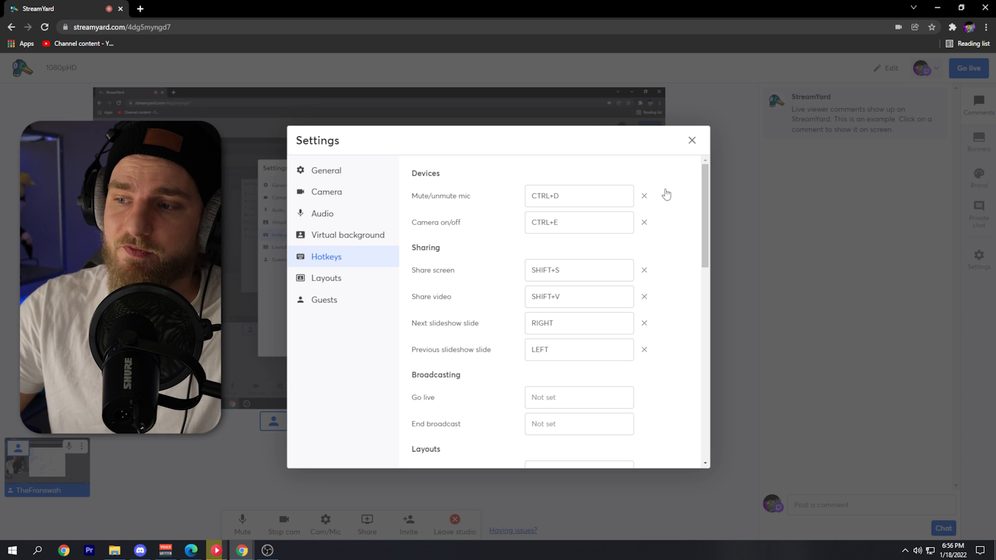
# Review the Hotkeys list, close Settings, and stop the camera so a placeholder avatar shows
pyautogui.scroll(-3)
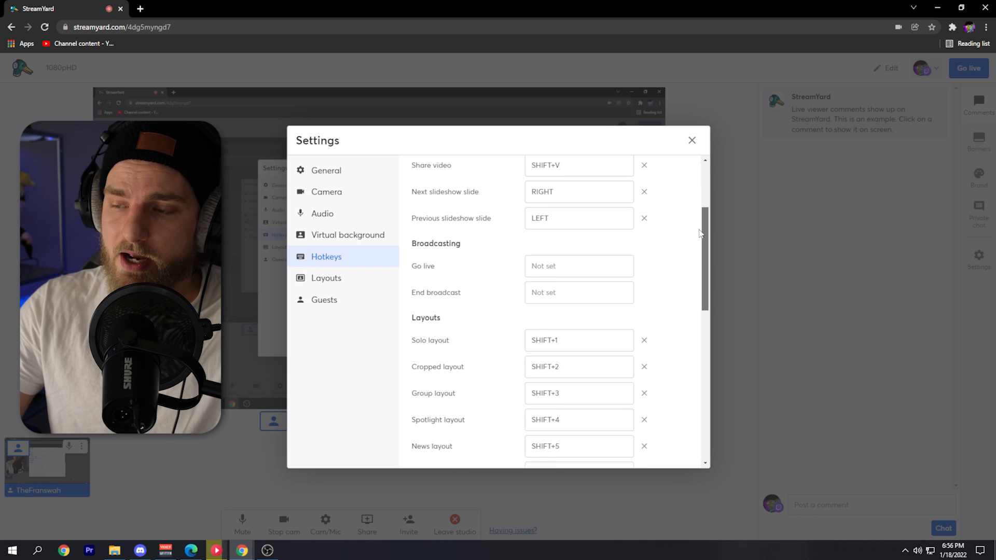
pyautogui.scroll(-3)
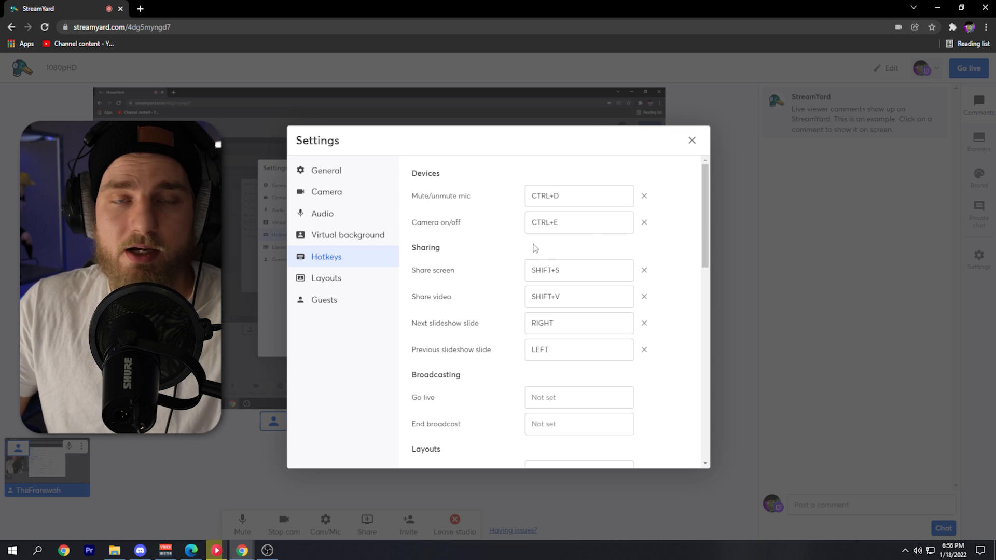
pyautogui.moveTo(570, 251)
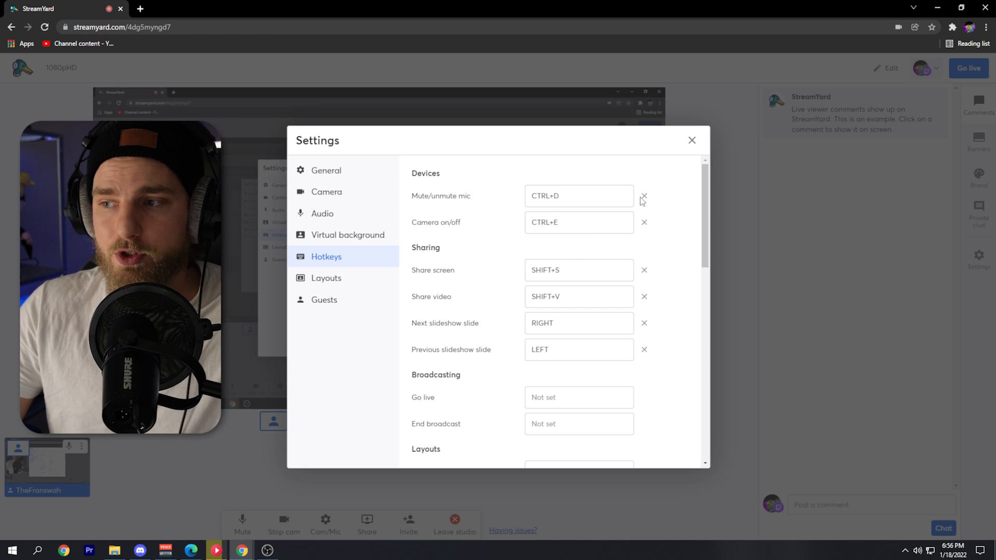
pyautogui.click(692, 140)
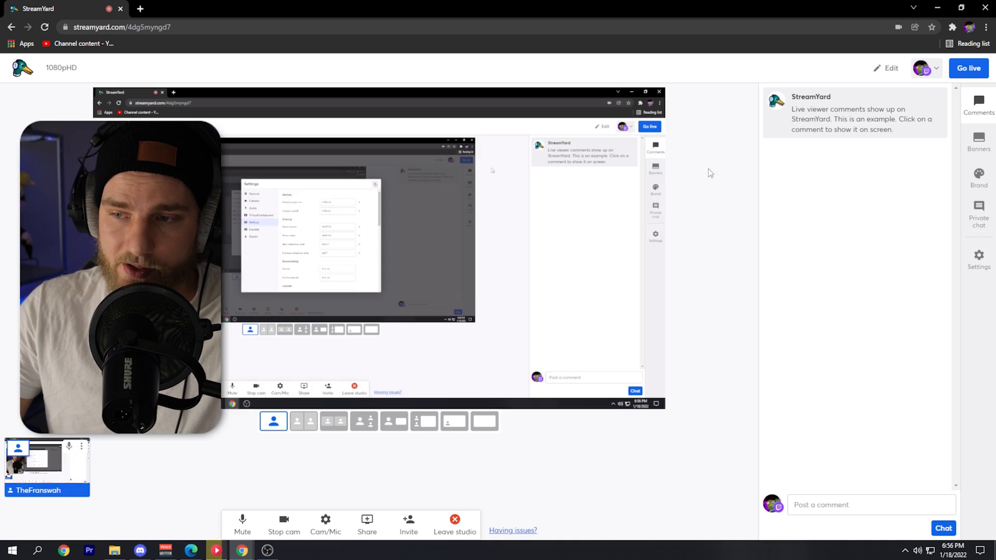
pyautogui.click(283, 521)
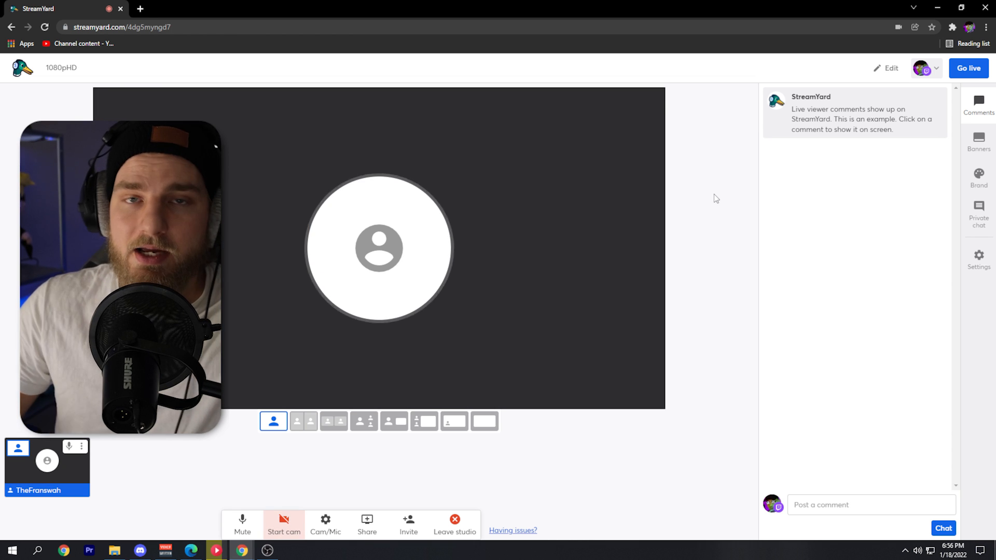